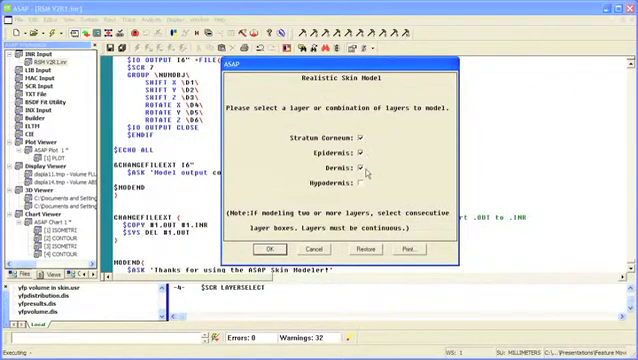
Model stratum corneum, epidermis and dermis layers, with the dermis as a single layer.
click(366, 171)
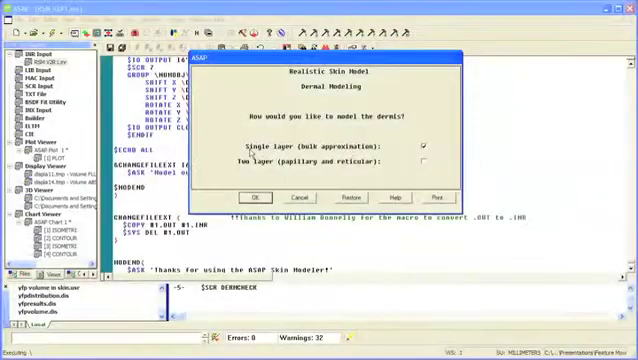
click(258, 195)
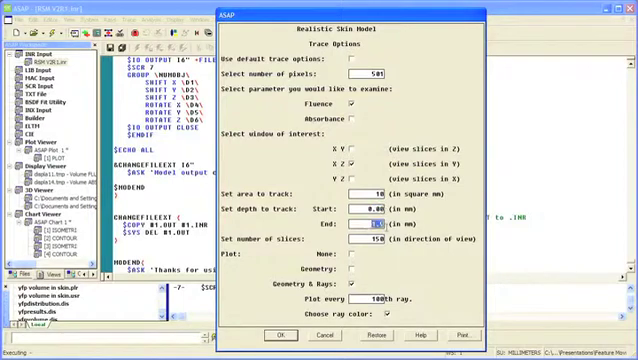
Set the trace end depth to 1.9 and continue past the Slab Tissue Model Builder introduction.
text(1.9)
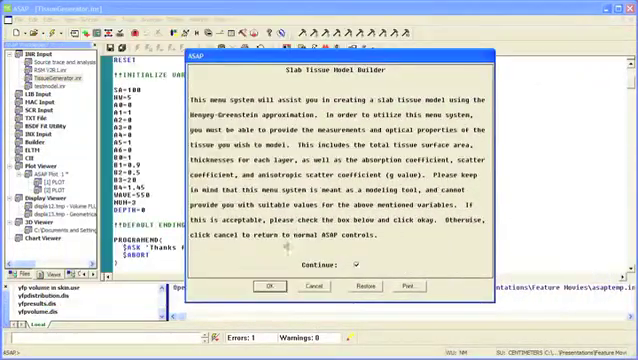
click(266, 285)
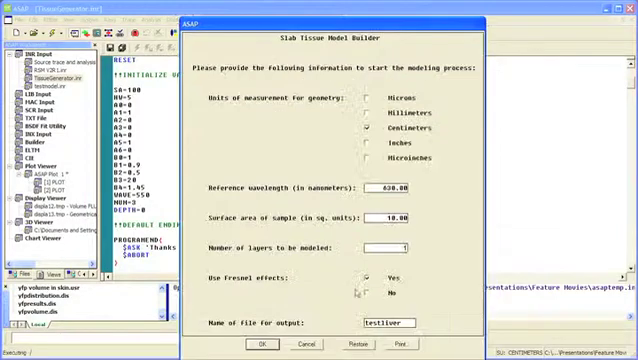